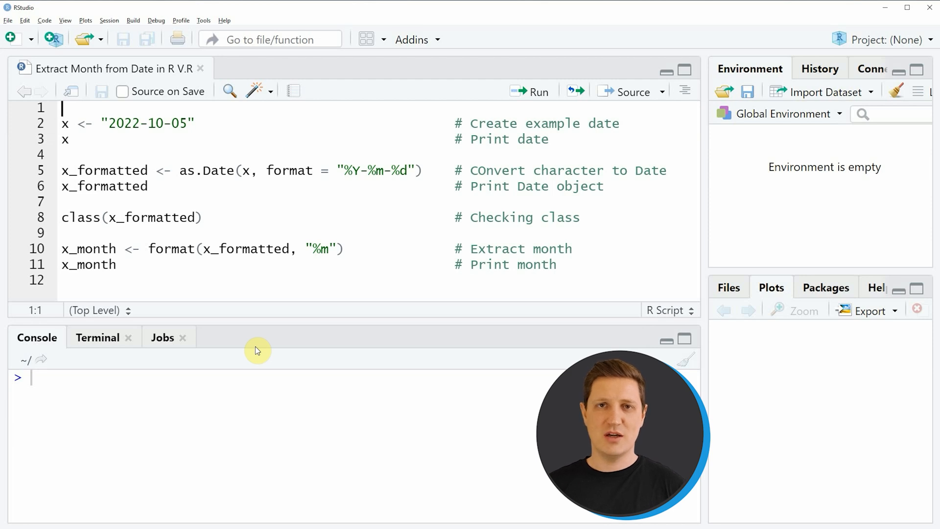
{"action": "mouse_move", "coordinate": [71, 162]}
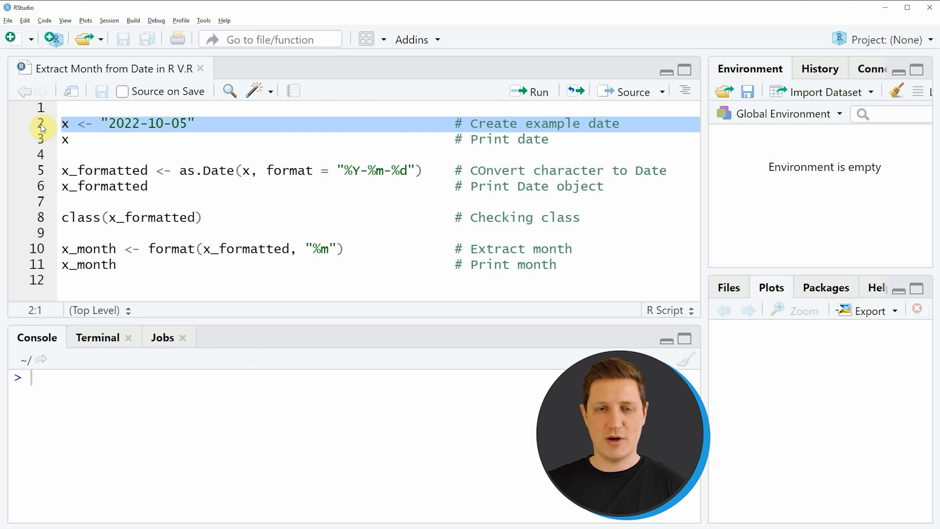
Run the lines assigning "2022-10-05" to x and printing it, then highlight the console output.
{"action": "left_click", "coordinate": [531, 91]}
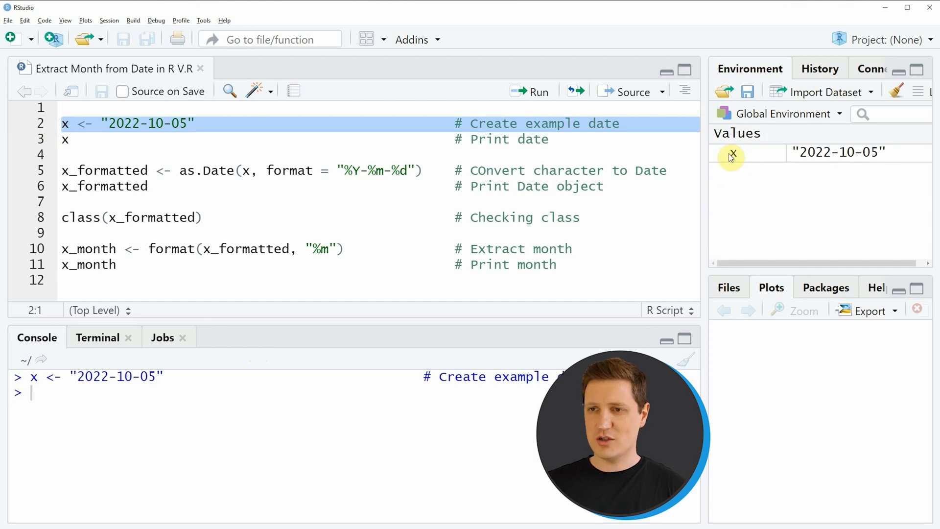
{"action": "mouse_move", "coordinate": [742, 164]}
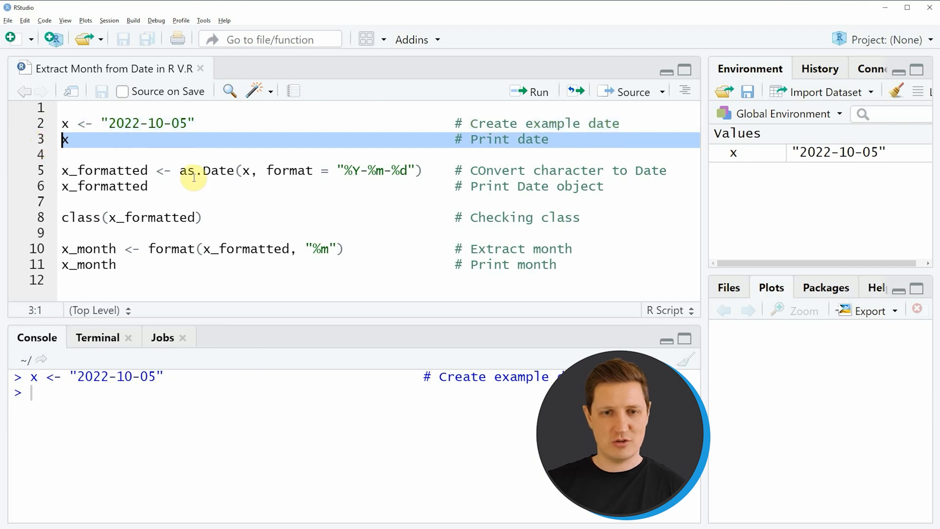
{"action": "left_click", "coordinate": [537, 92]}
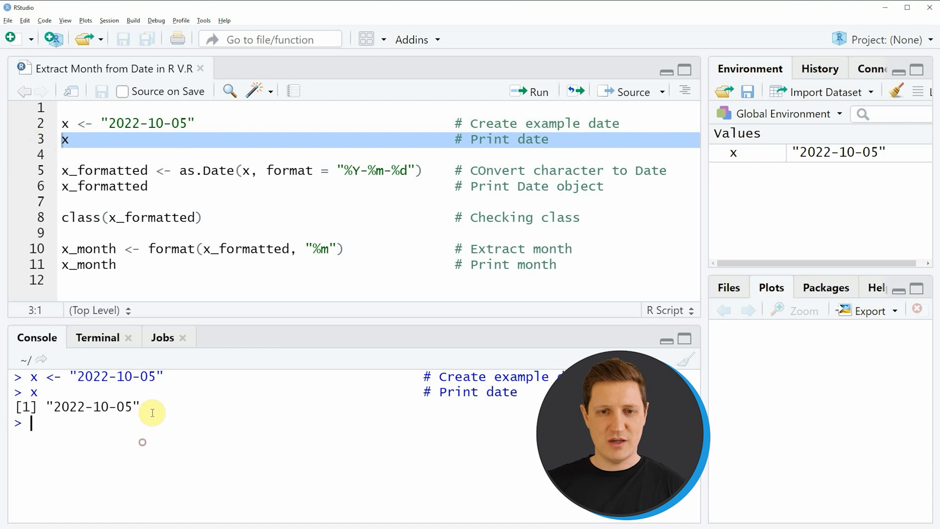
{"action": "double_click", "coordinate": [93, 407]}
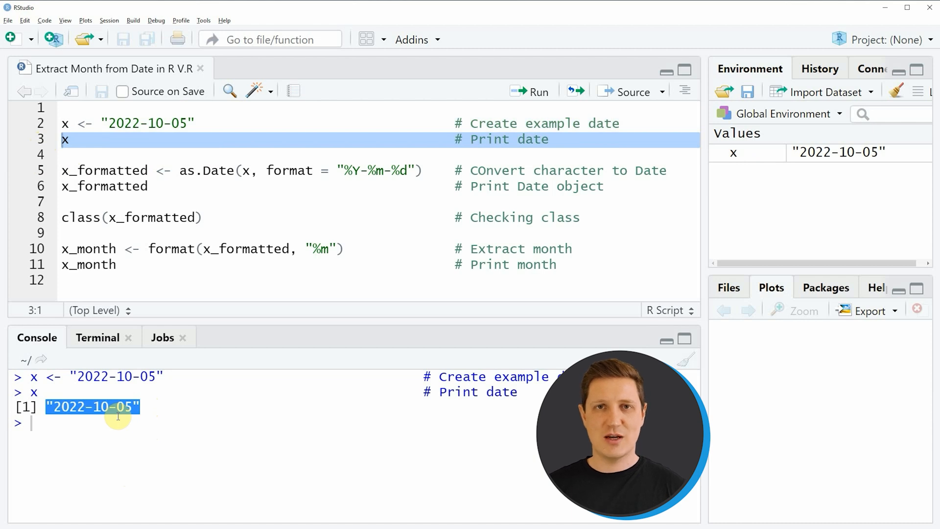
{"action": "mouse_move", "coordinate": [174, 317]}
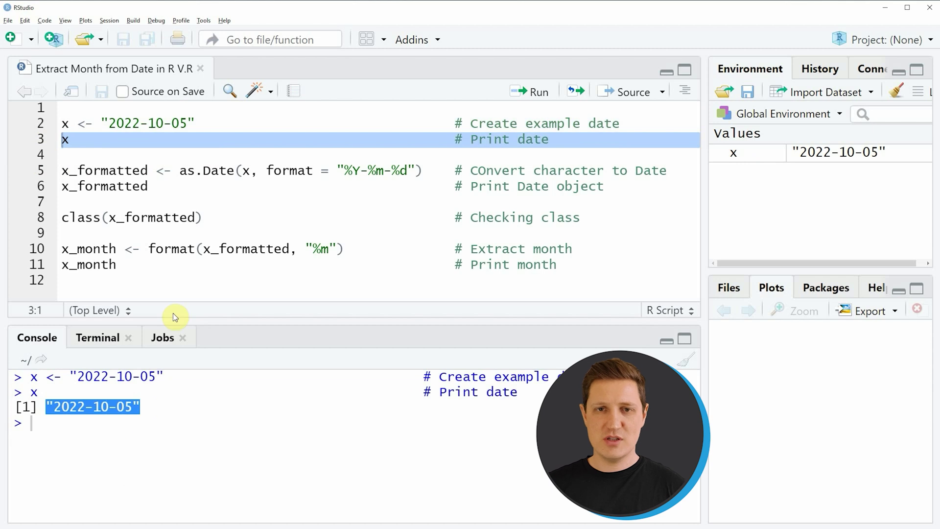
{"action": "mouse_move", "coordinate": [209, 192]}
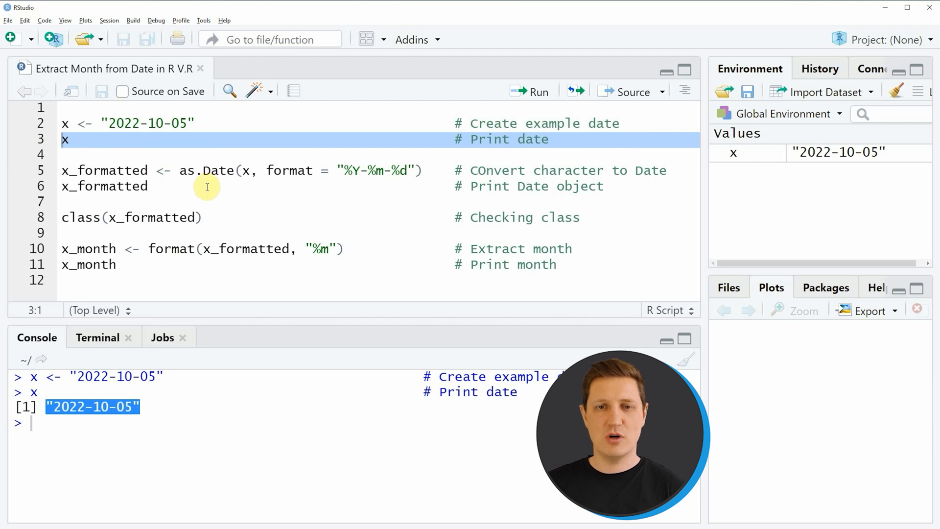
{"action": "mouse_move", "coordinate": [212, 197]}
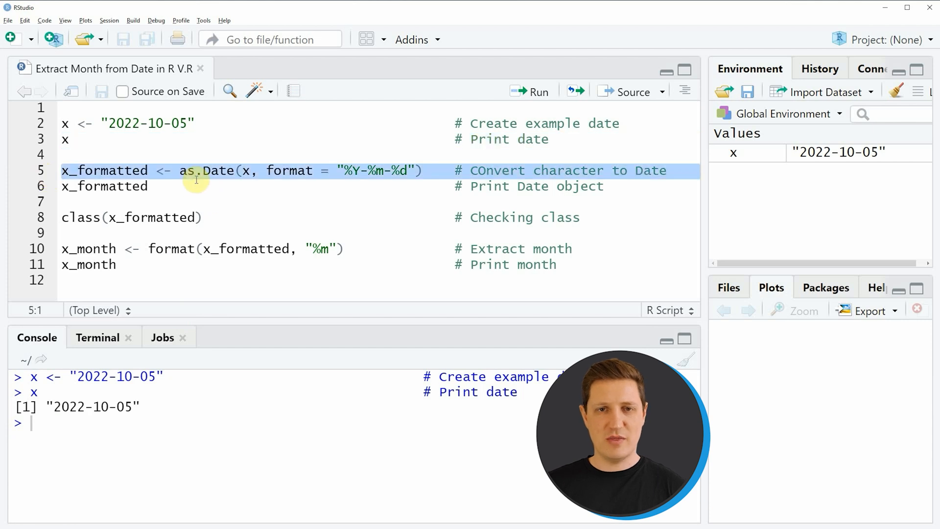
Highlight the format argument, then run the as.Date line creating x_formatted.
{"action": "double_click", "coordinate": [217, 170]}
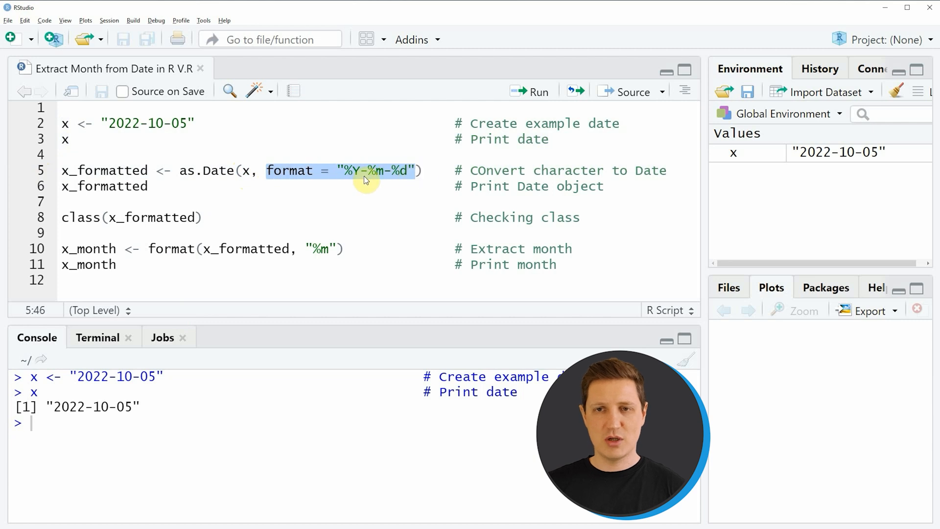
{"action": "mouse_move", "coordinate": [379, 184]}
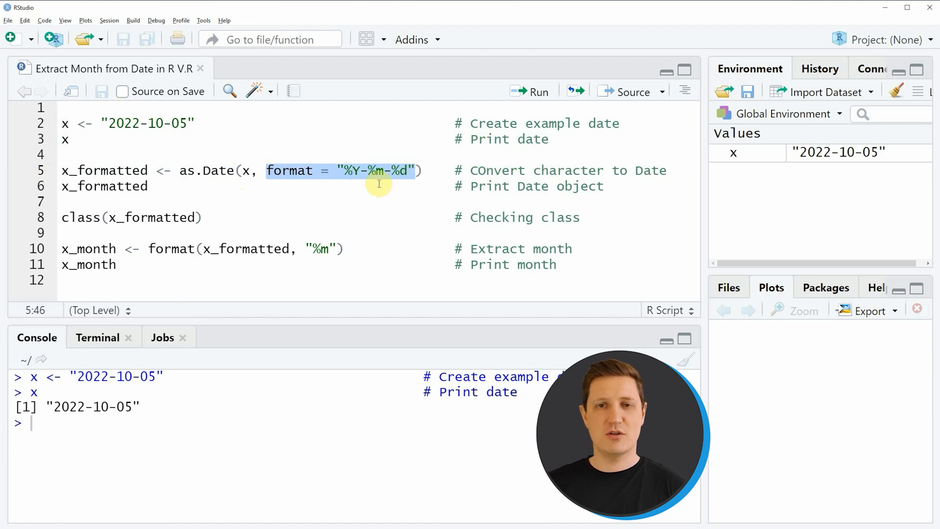
{"action": "left_click", "coordinate": [359, 171]}
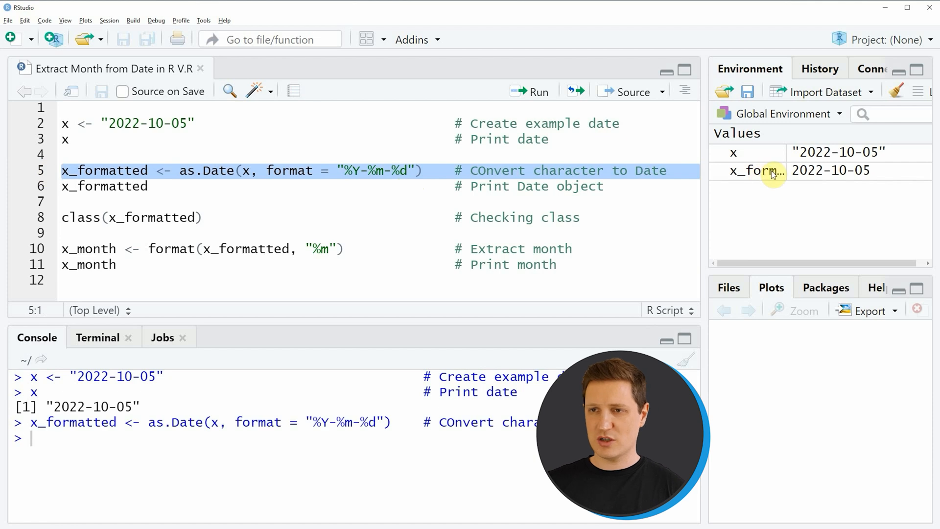
{"action": "mouse_move", "coordinate": [762, 179]}
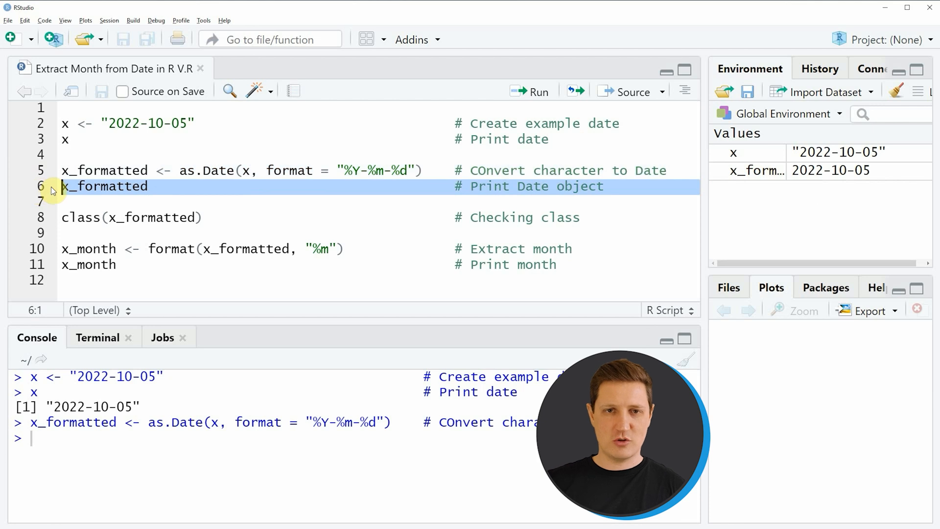
Print x_formatted and its class, highlighting "Date" in the console.
{"action": "left_click", "coordinate": [533, 92]}
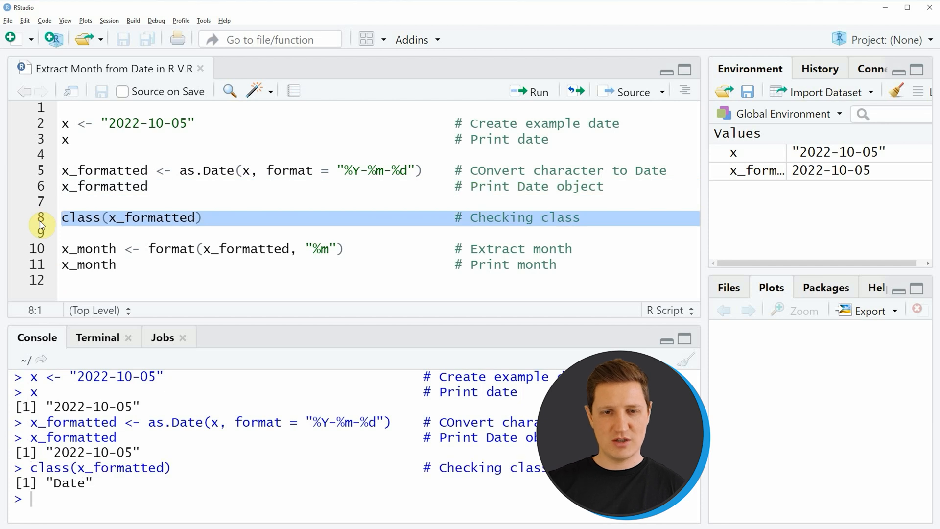
{"action": "double_click", "coordinate": [65, 484]}
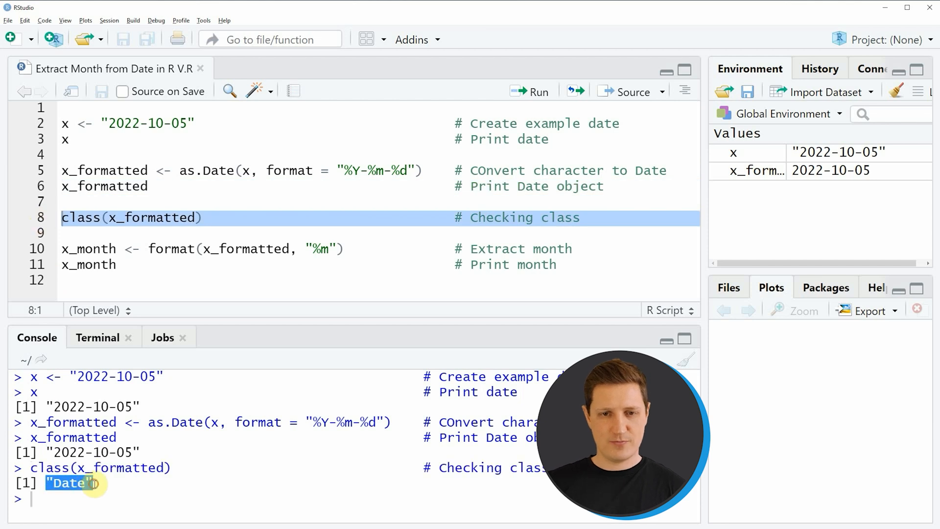
{"action": "mouse_move", "coordinate": [91, 454]}
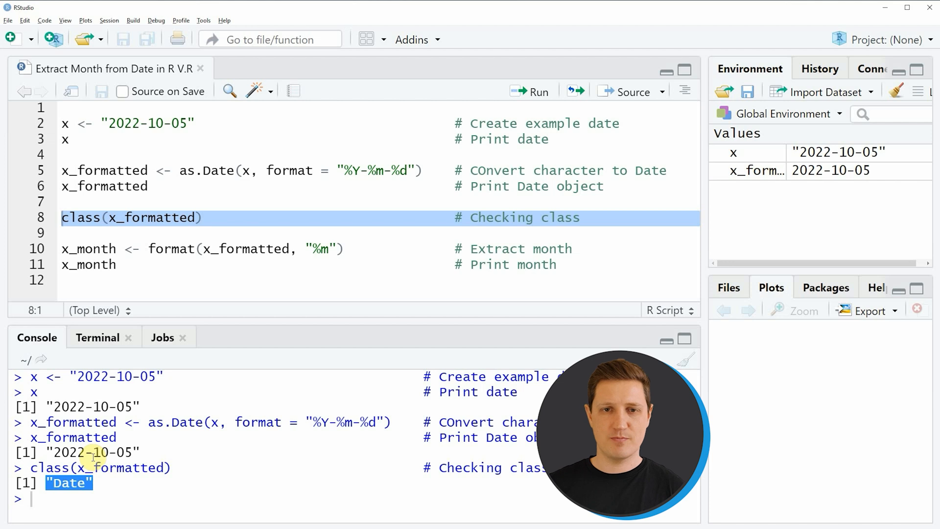
{"action": "mouse_move", "coordinate": [125, 385]}
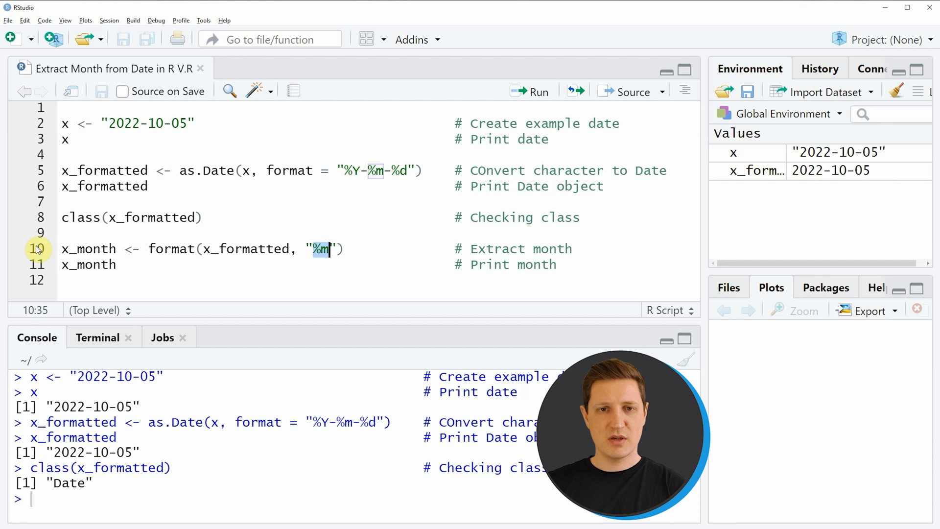
Run the month-extraction line producing x_month "10", then select the line that prints x_month.
{"action": "left_click", "coordinate": [535, 92]}
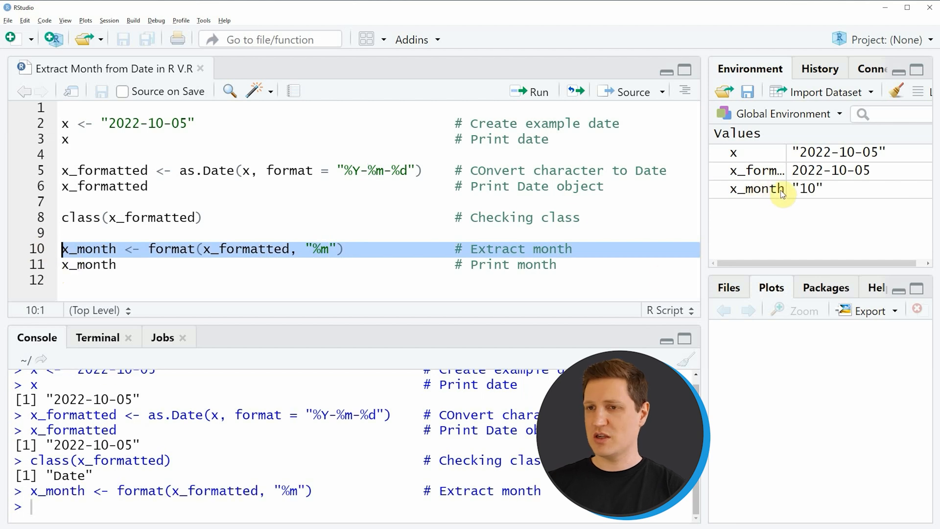
{"action": "mouse_move", "coordinate": [773, 195]}
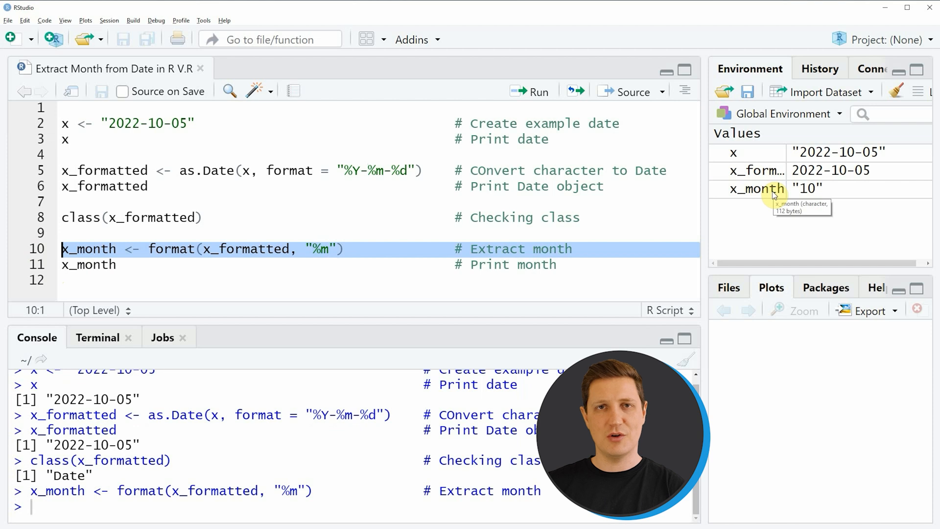
{"action": "left_click", "coordinate": [79, 264]}
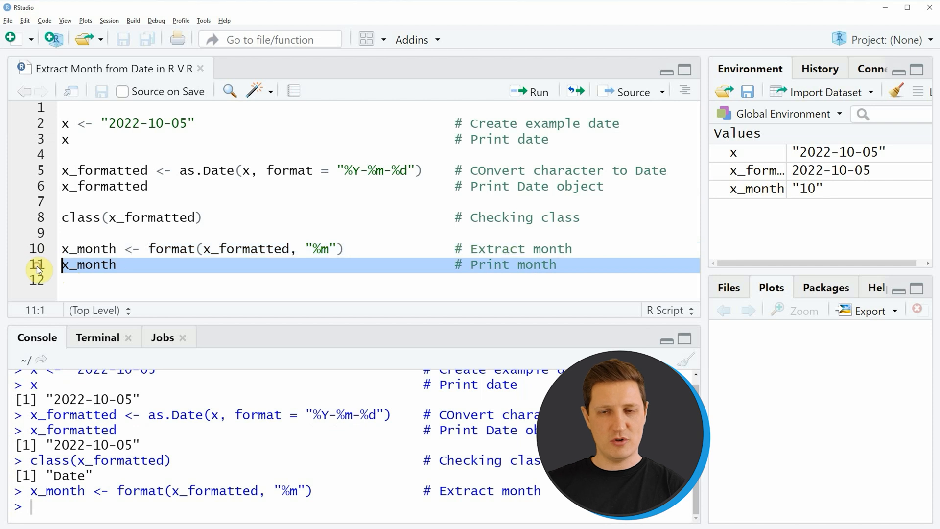